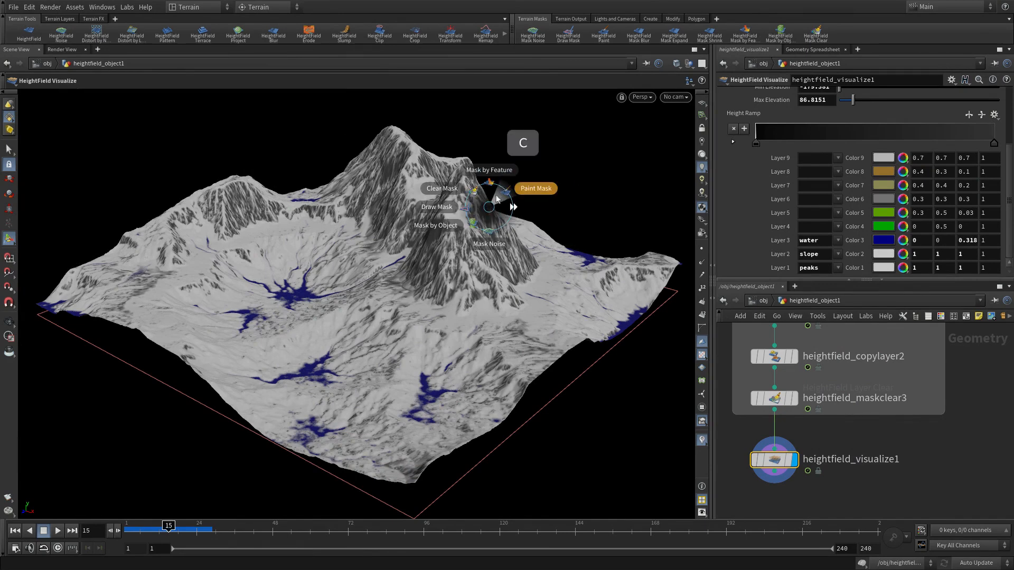
Step: Add a Mask by Feature node with Max Slope 50 and Mask by Height enabled (70–85)
left_click(490, 170)
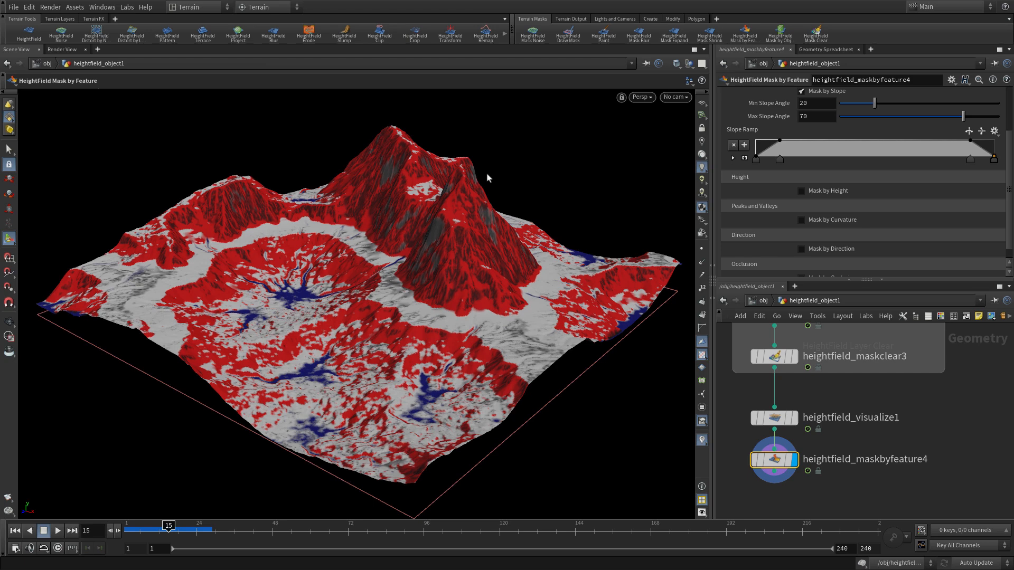
triple_click(812, 103)
type("0")
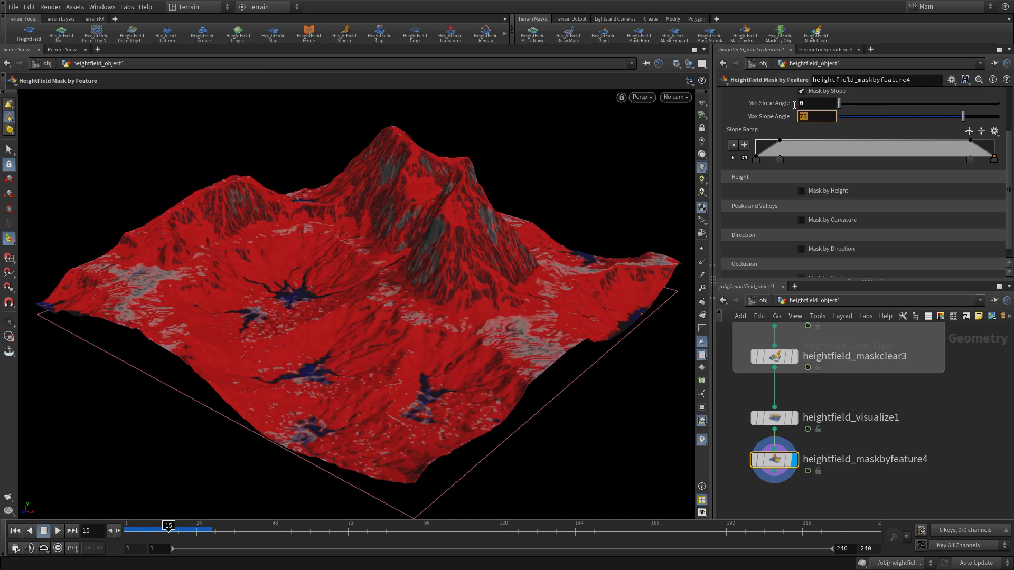
type("50")
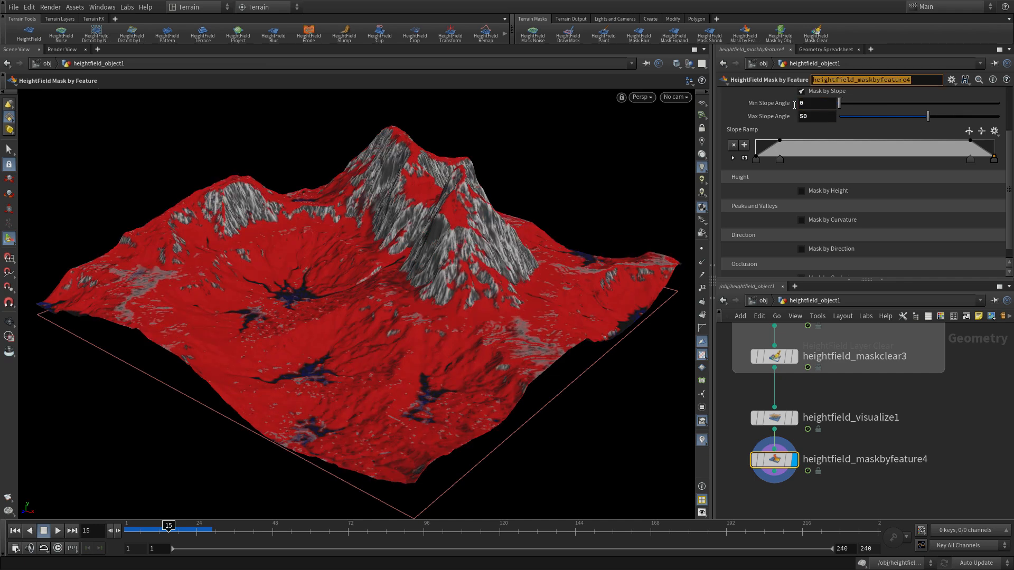
mouse_move(824, 213)
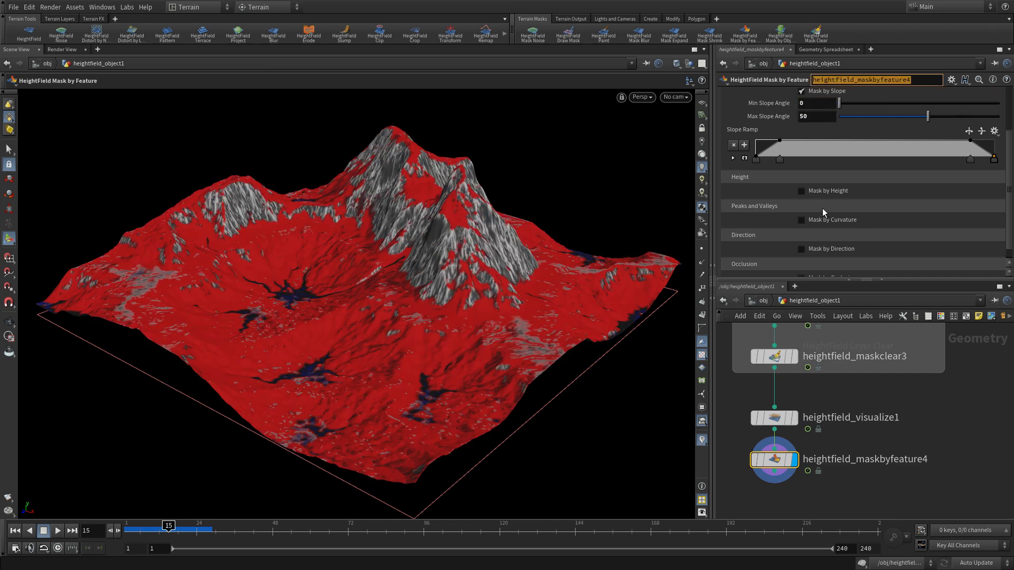
left_click(802, 190)
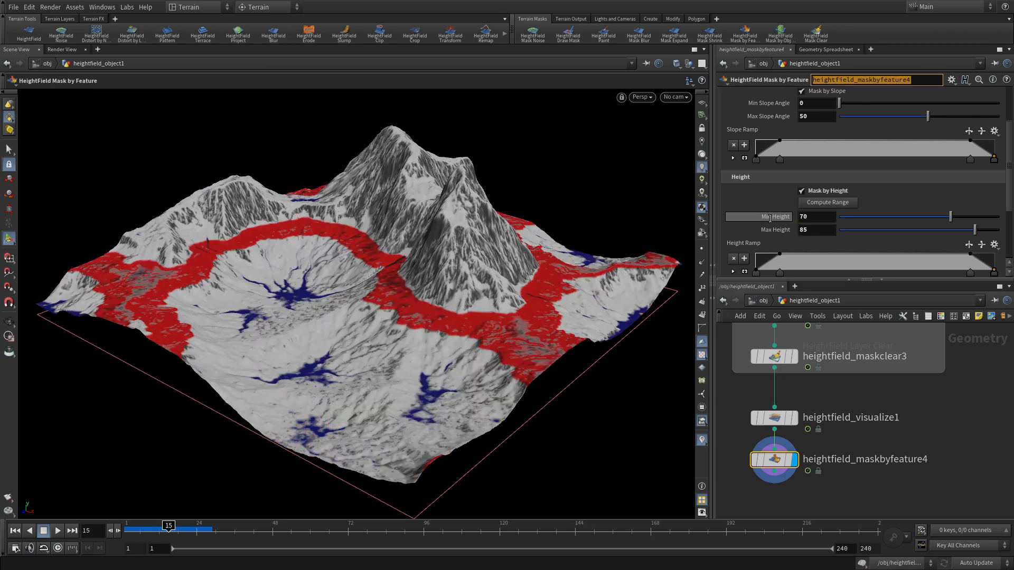
mouse_move(637, 277)
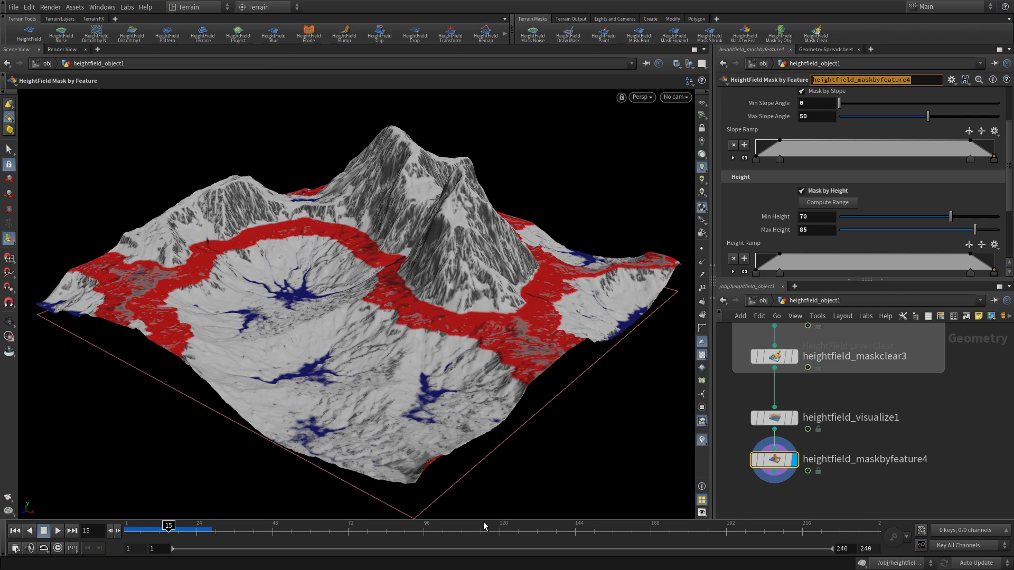
mouse_move(765, 562)
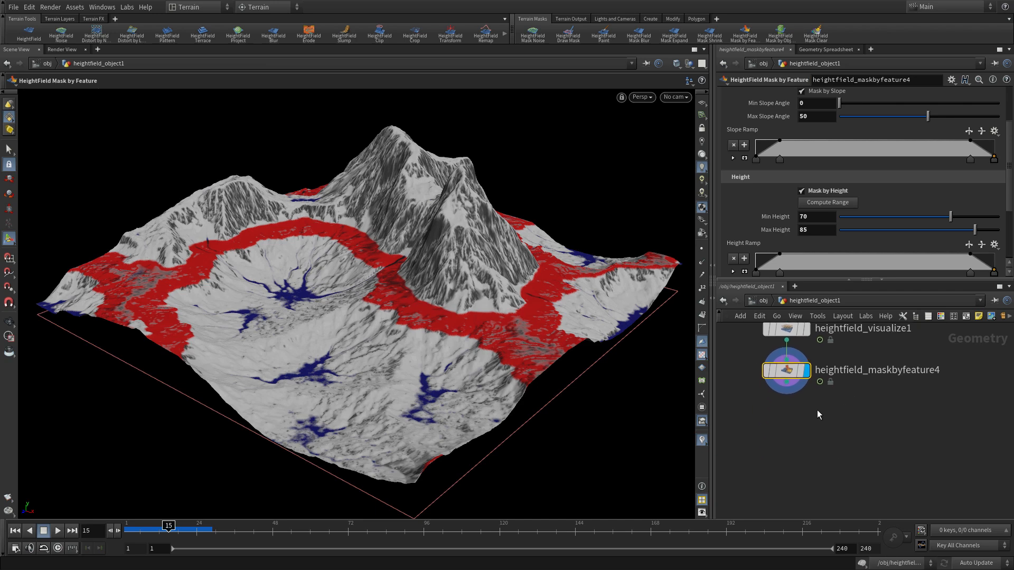
Step: Add a HeightField Scatter below the mask with Keep Incoming Terrain turned off
key("tab")
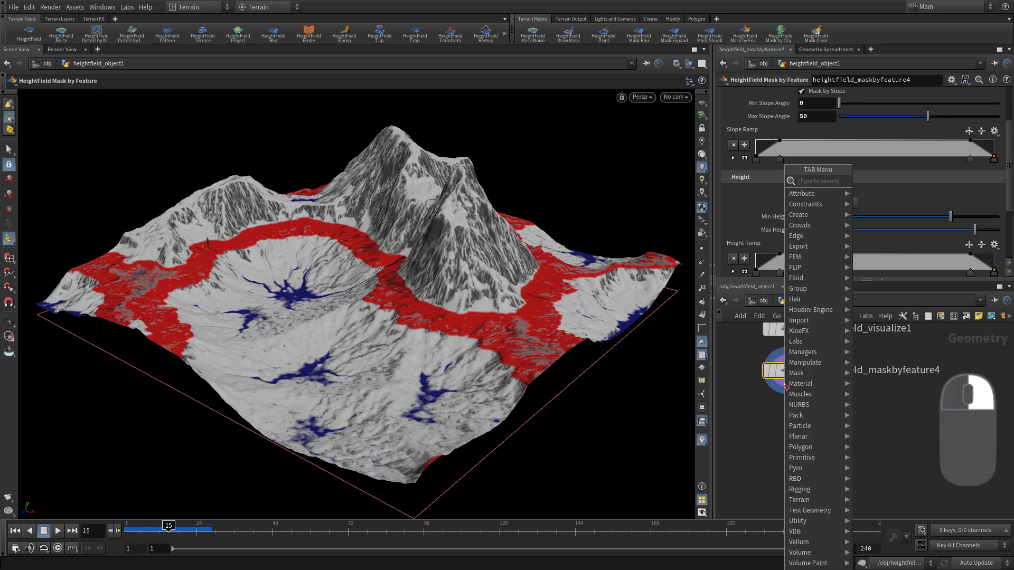
type("scatte")
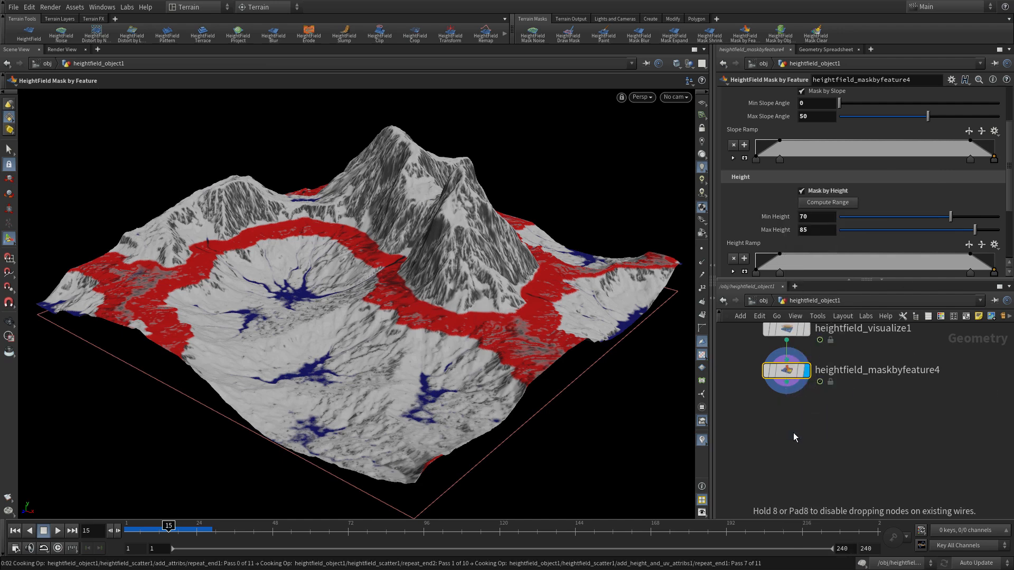
left_click(785, 425)
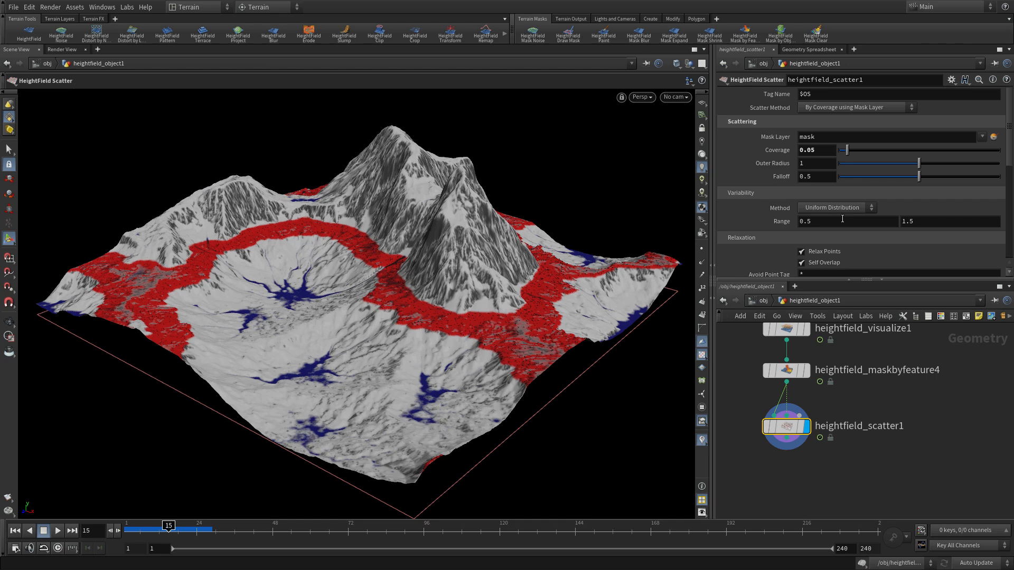
scroll("down", 3)
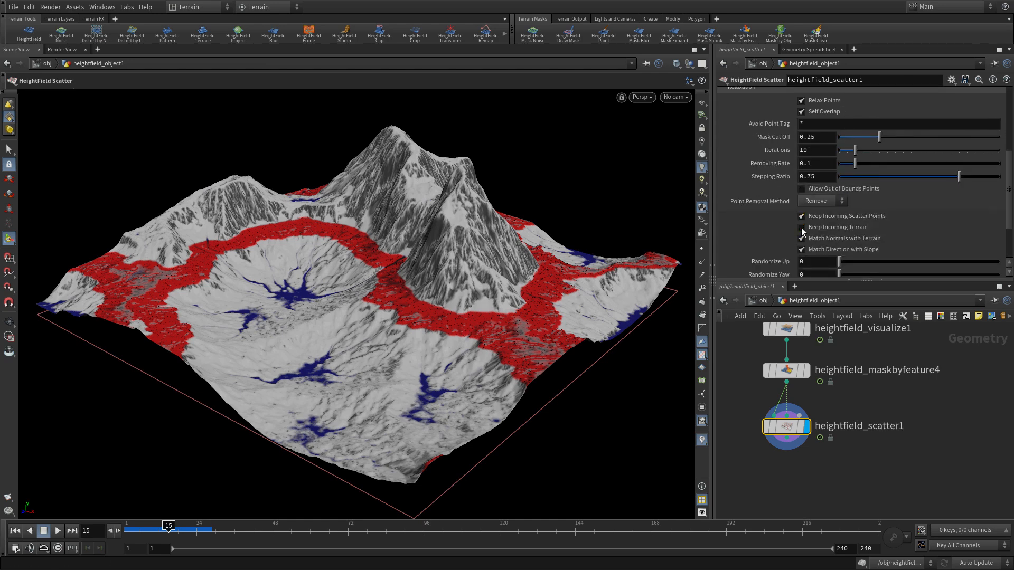
left_click(802, 227)
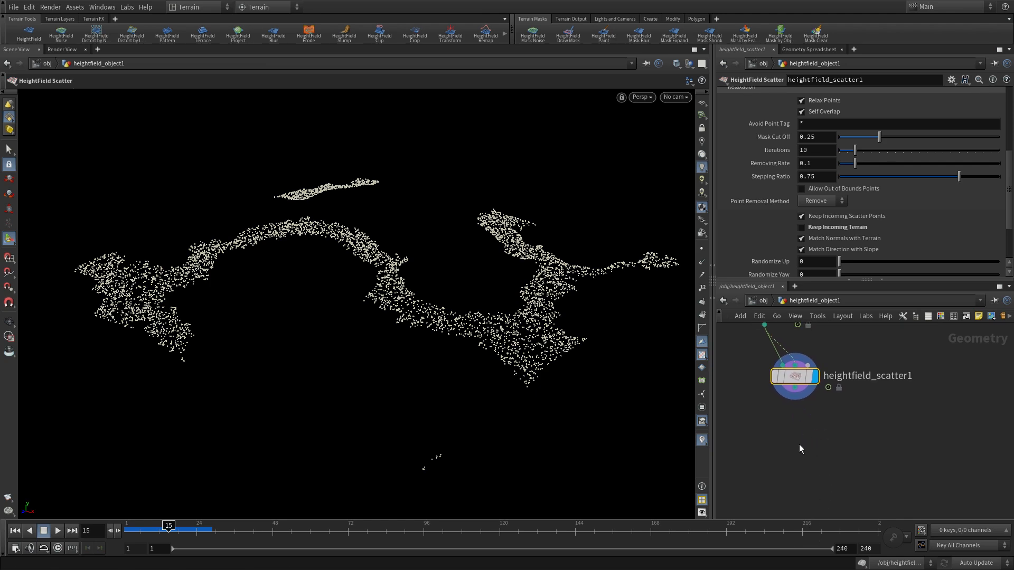
Step: Add a Copy to Points node with Pack and Instance enabled, plus a tube beside the scatter
key("Tab")
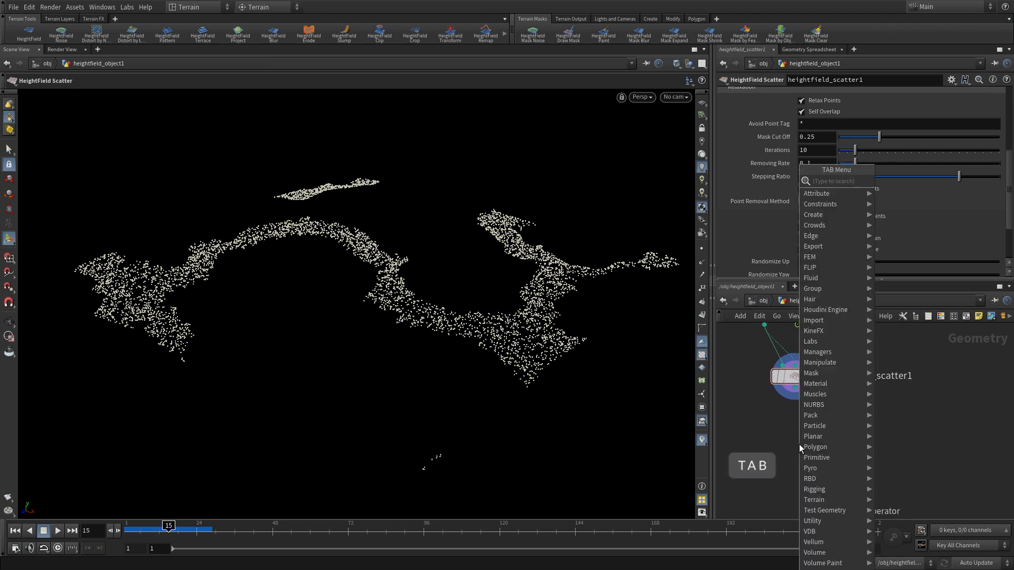
type("copy")
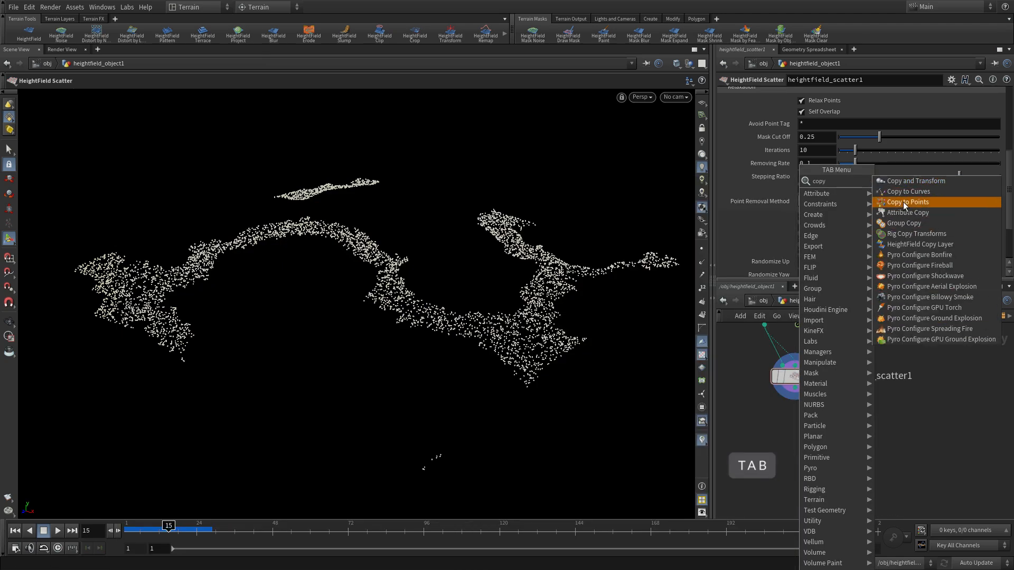
left_click(908, 202)
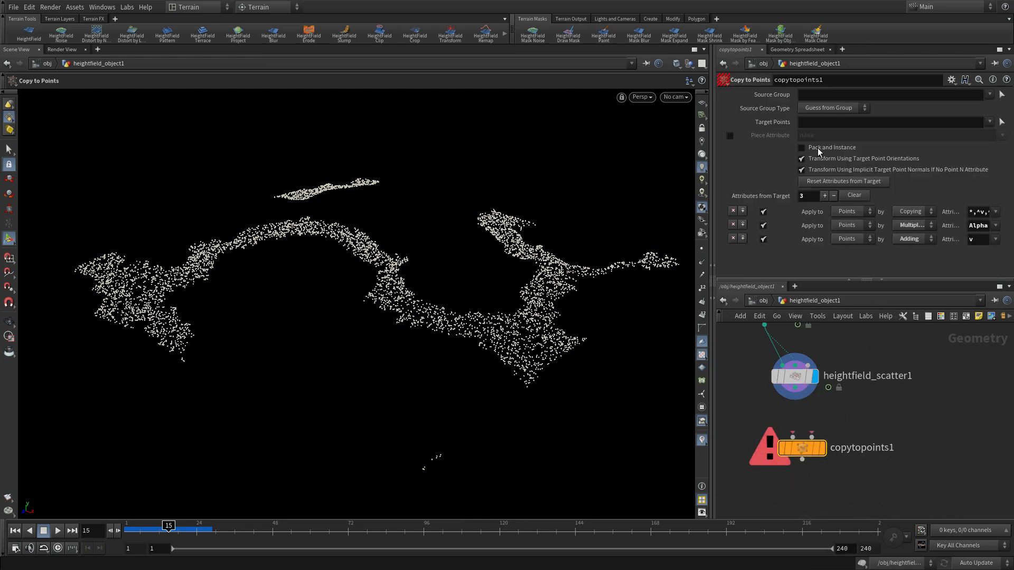
left_click(801, 147)
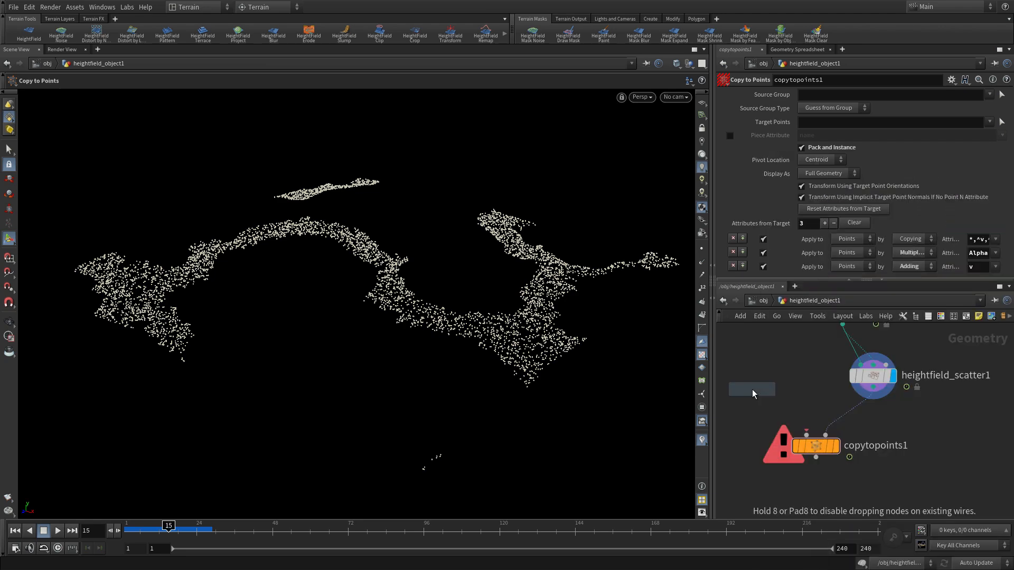
left_click(765, 375)
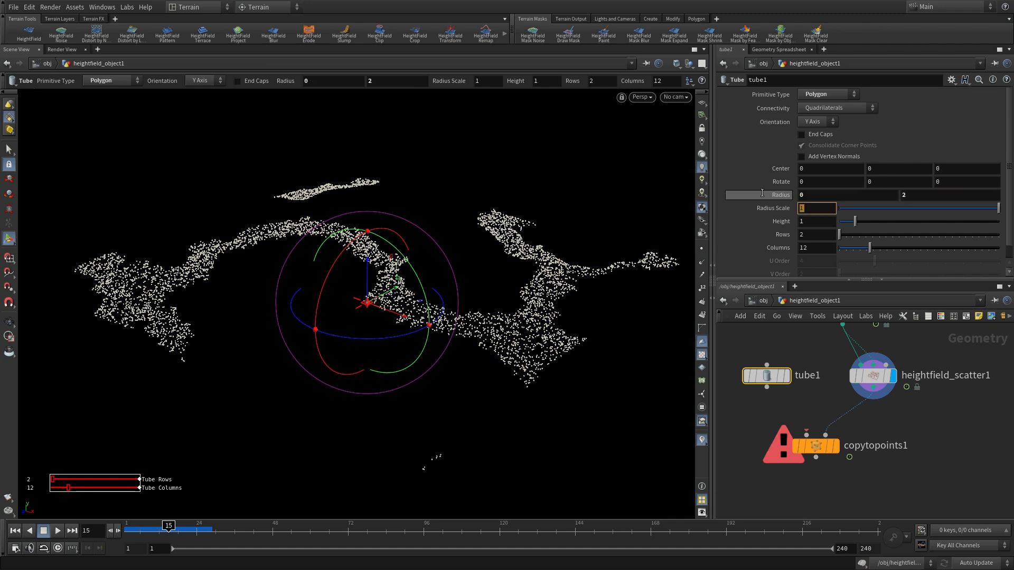
mouse_move(871, 231)
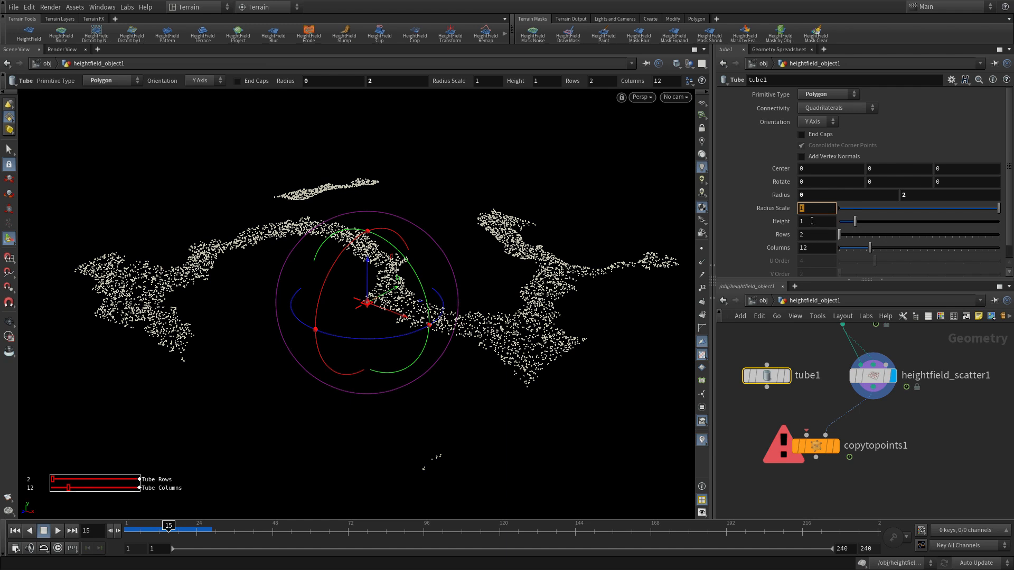
Step: Set the tube's height to 10 for the cone stand-in
left_click(817, 221)
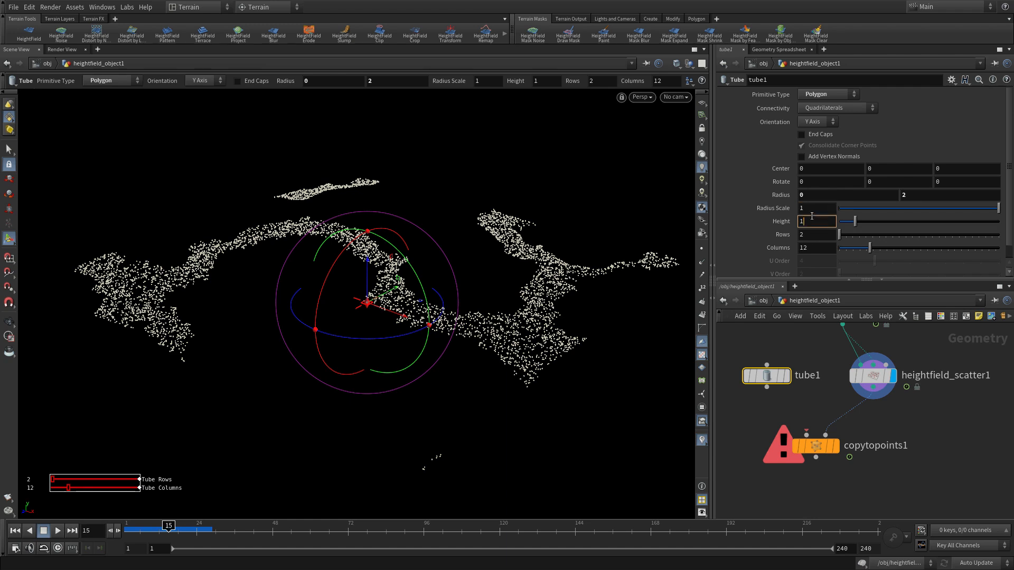
type("0")
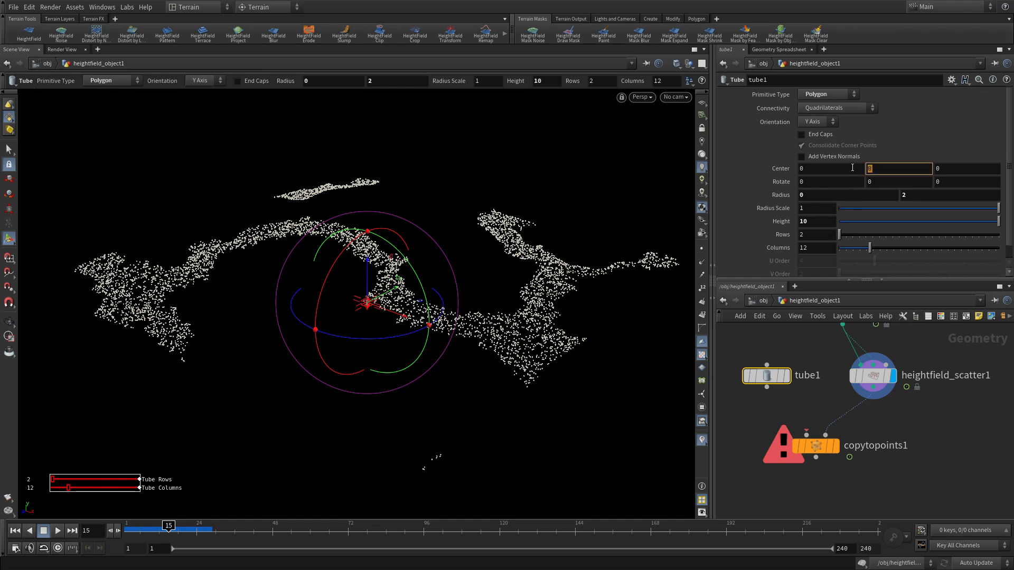
type("5")
type("col")
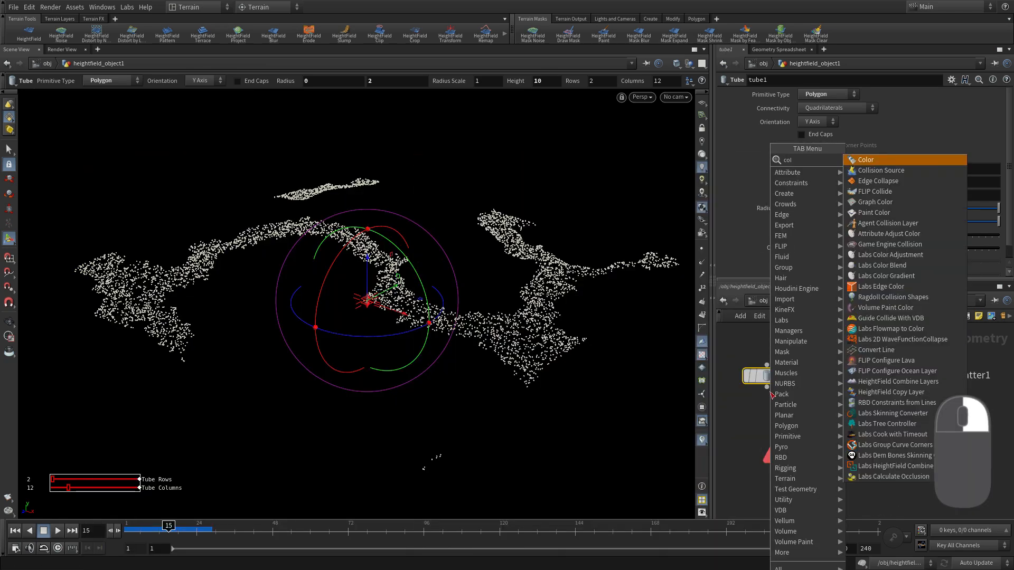
Step: Add a Color node after the tube and set its color to dark green
left_click(865, 160)
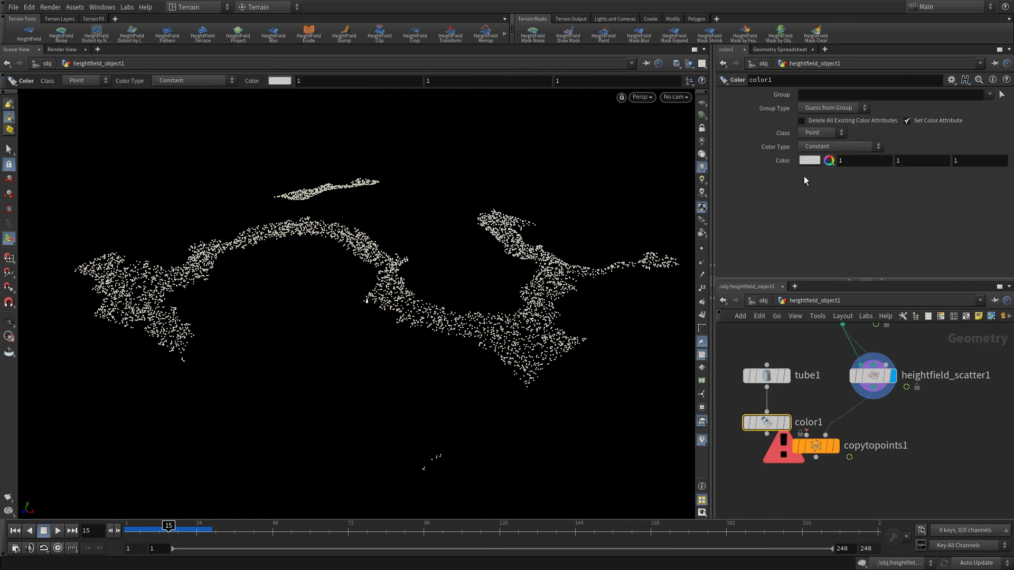
left_click(809, 160)
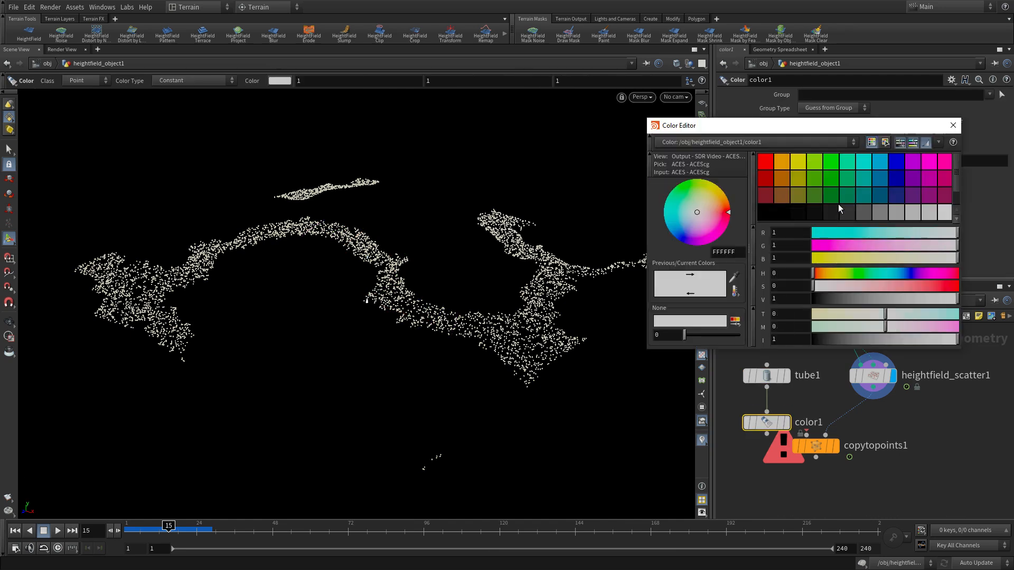
mouse_move(850, 206)
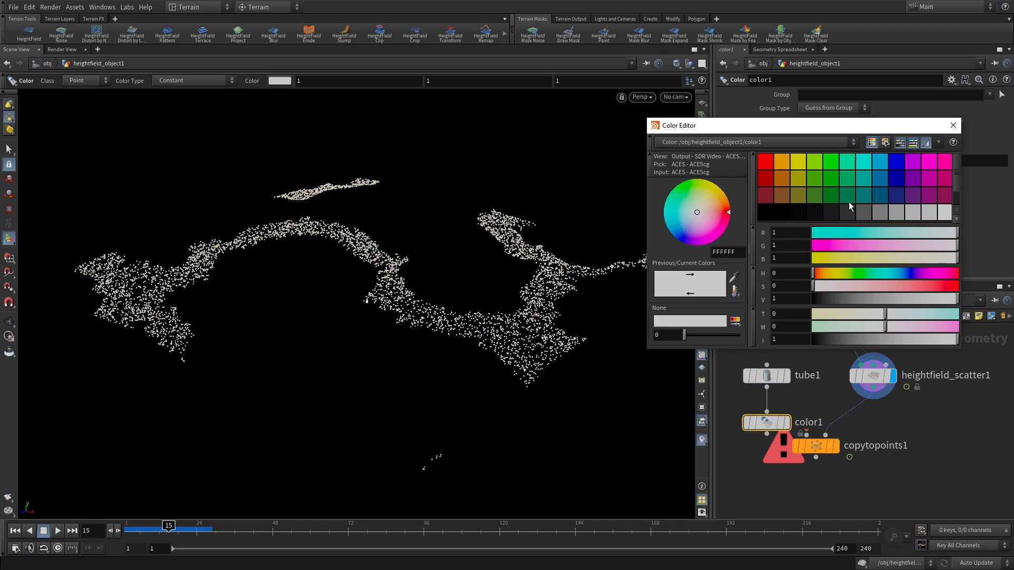
left_click(847, 197)
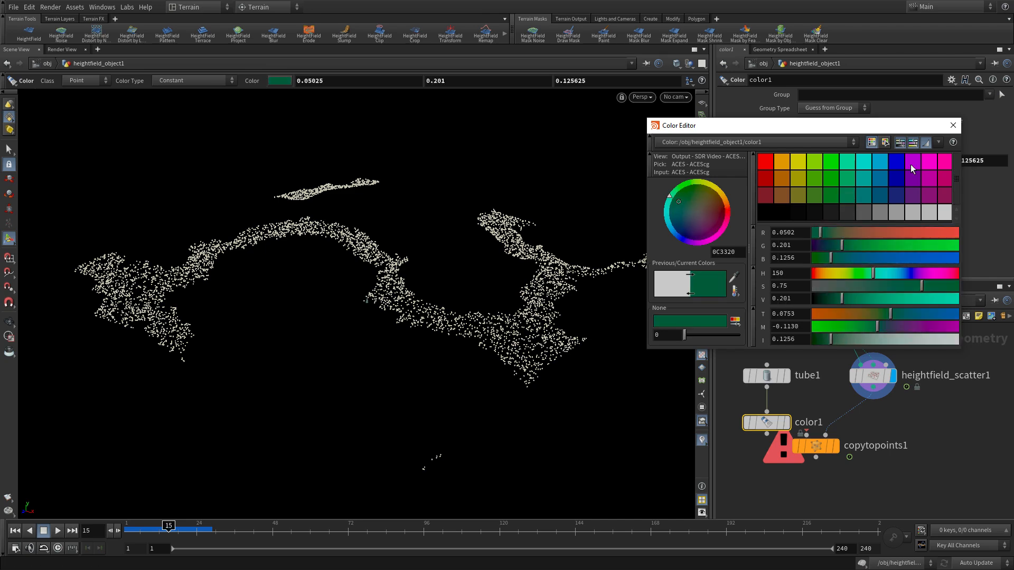
left_click(951, 125)
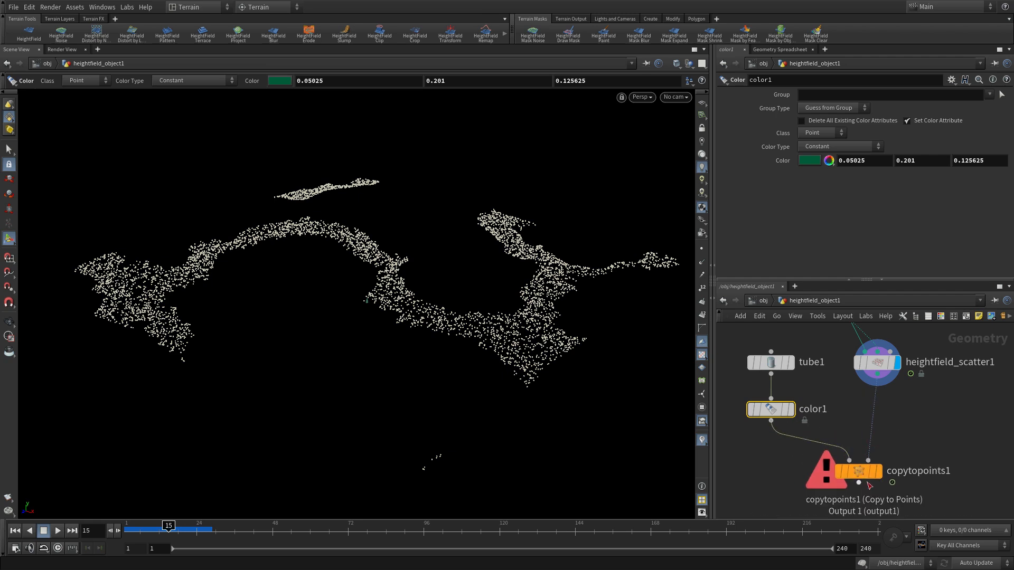
Step: Set the display flag on copytopoints1 to view the instanced cones
left_click(856, 470)
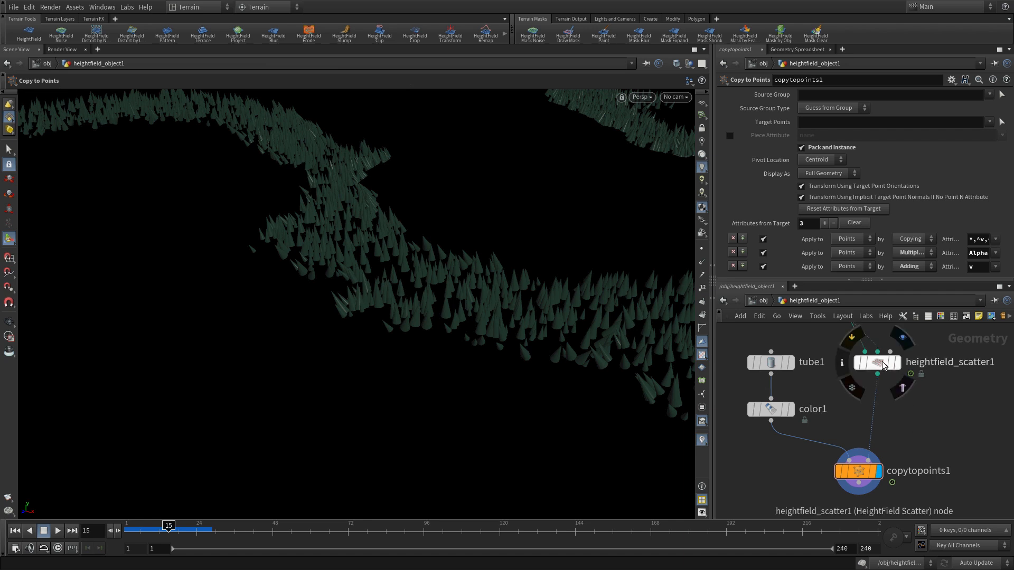
Step: On the scatter, disable Match Normals and Match Direction, set Randomize Up 10, Yaw 20
left_click(876, 361)
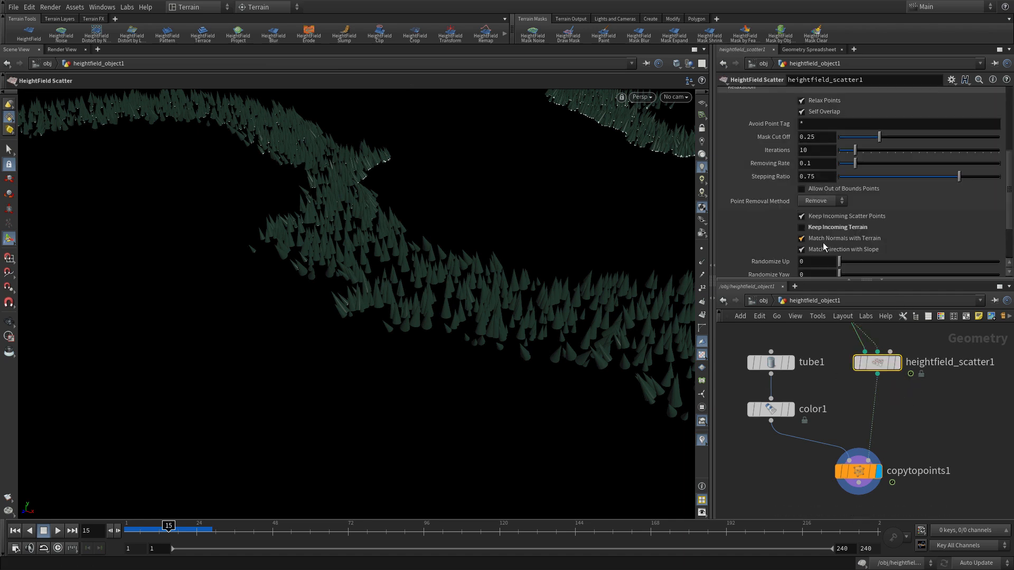
left_click(801, 238)
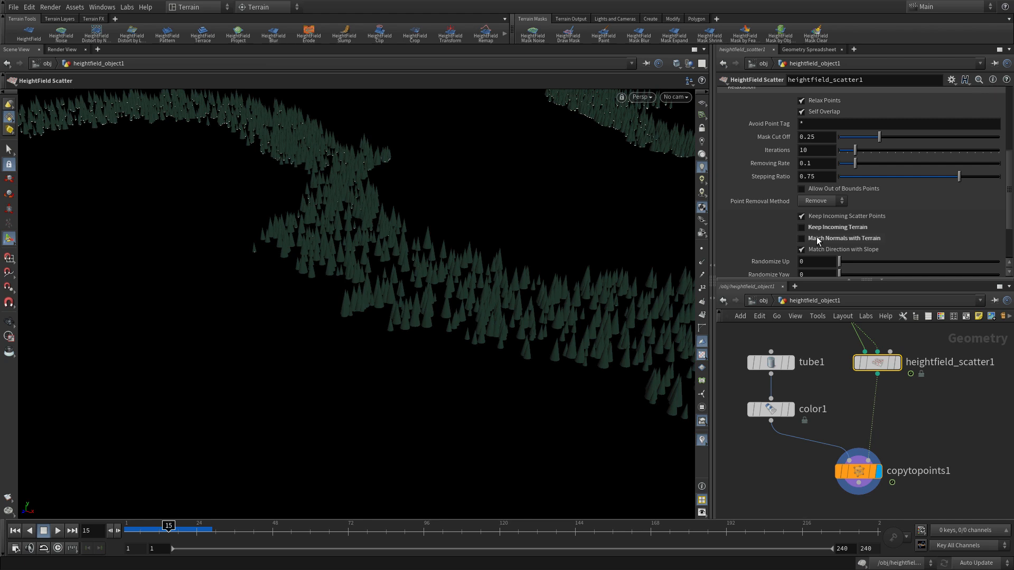
left_click(801, 249)
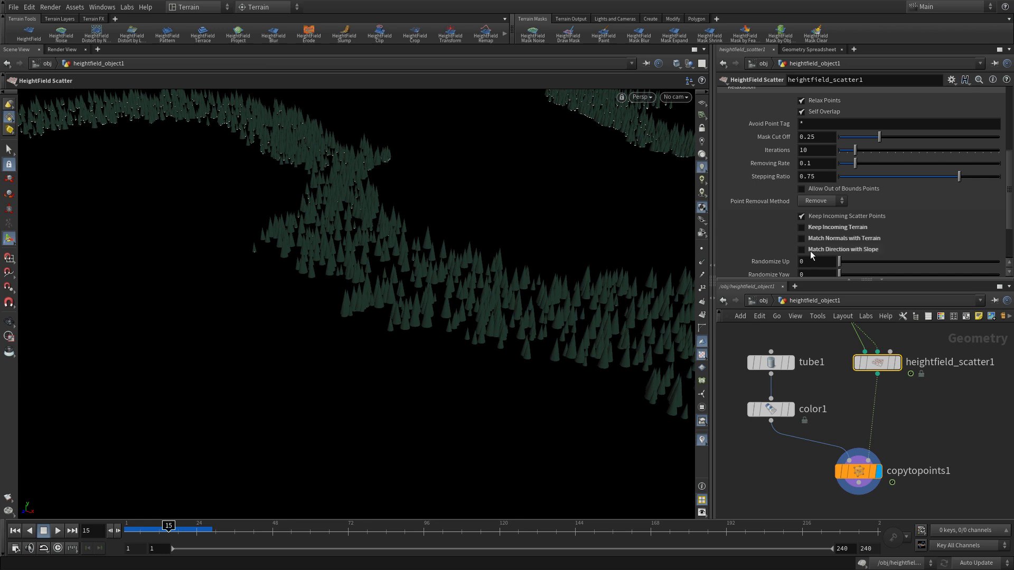
mouse_move(812, 252)
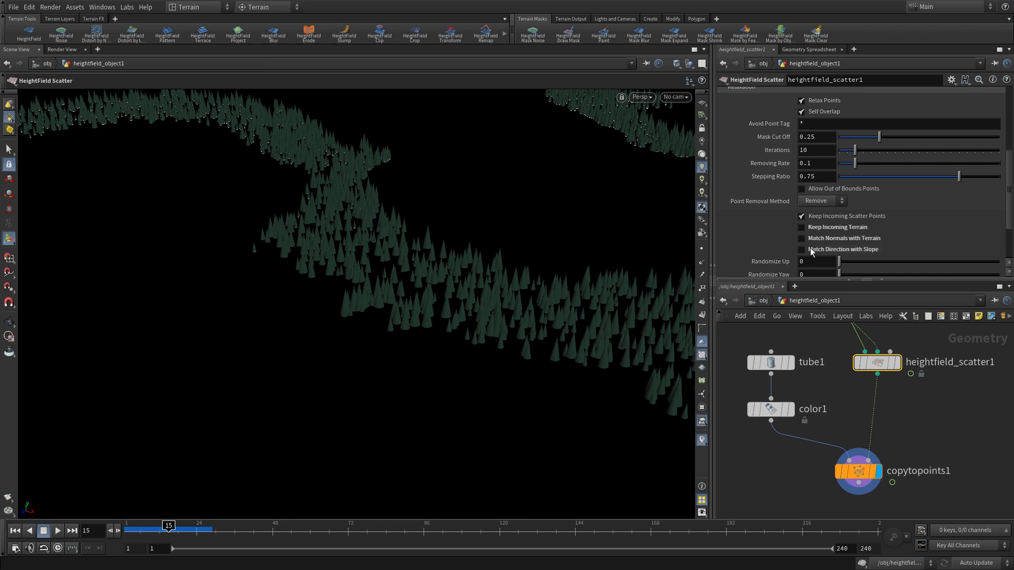
mouse_move(811, 253)
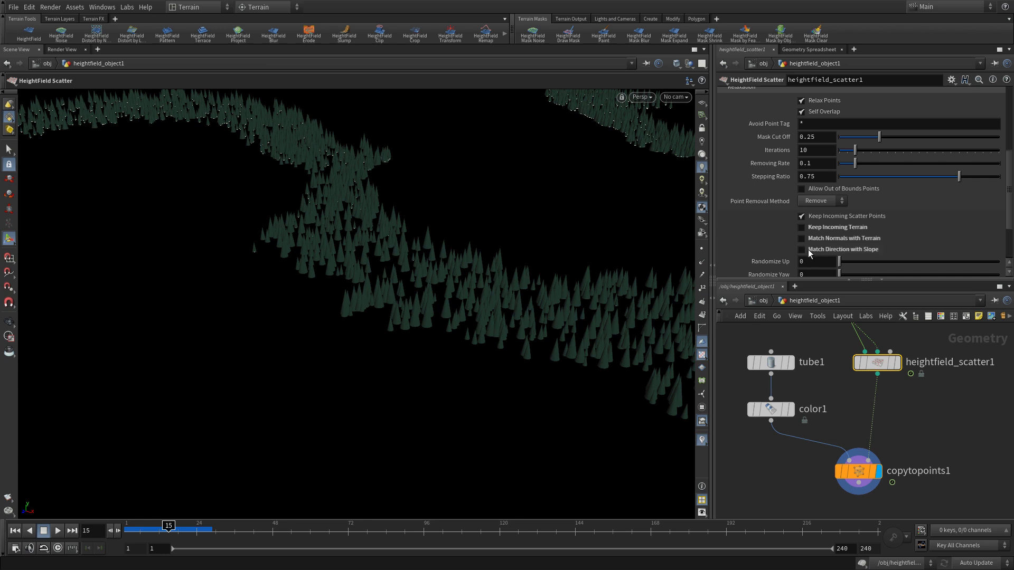
scroll("down", 3)
type("10")
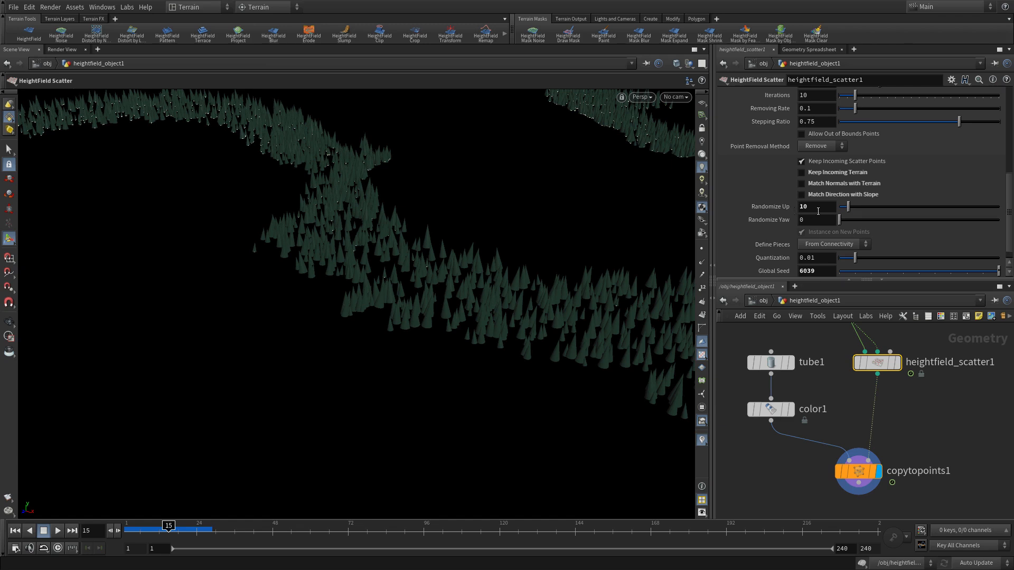
mouse_move(824, 252)
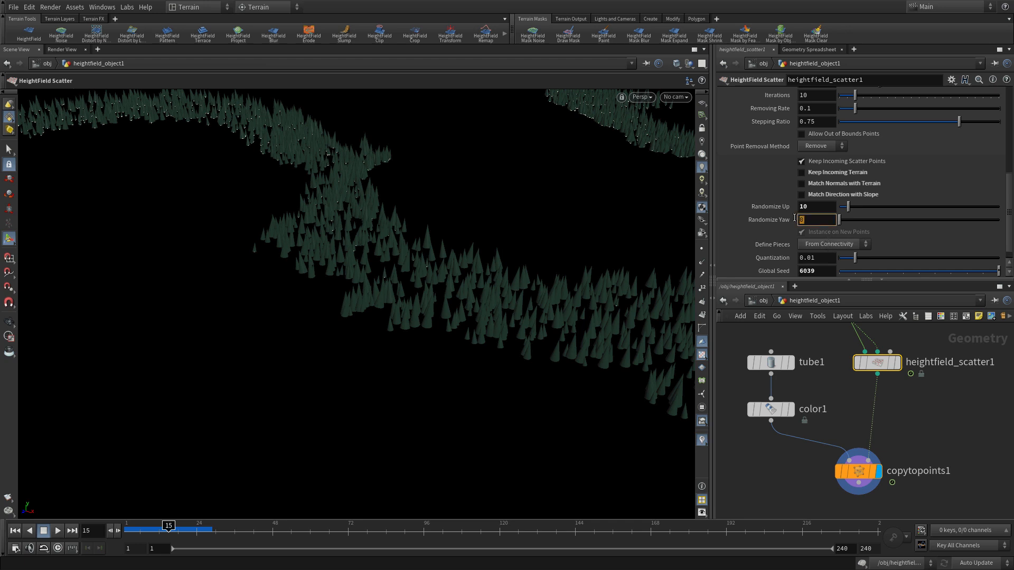
type("20")
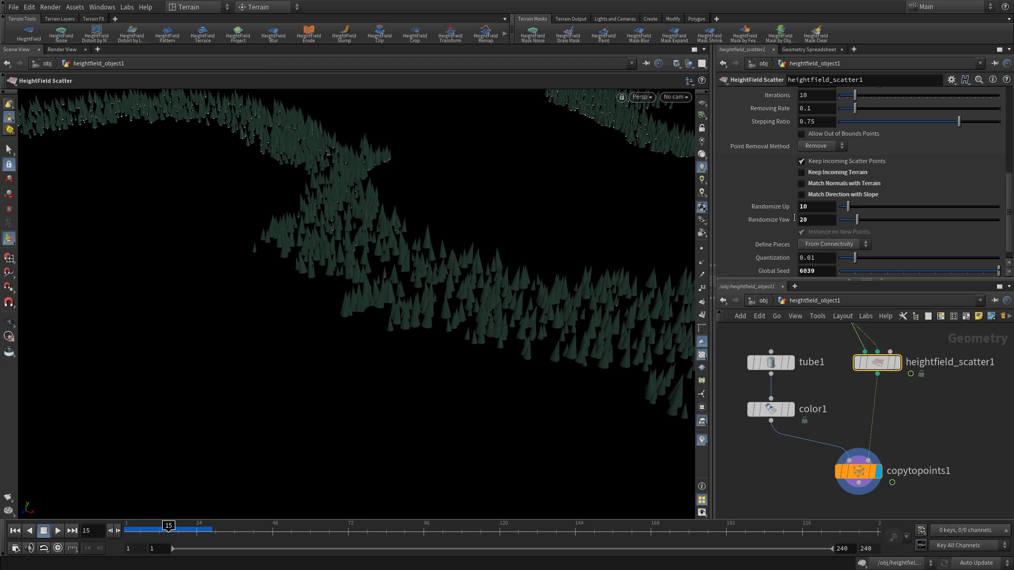
scroll("down", 3)
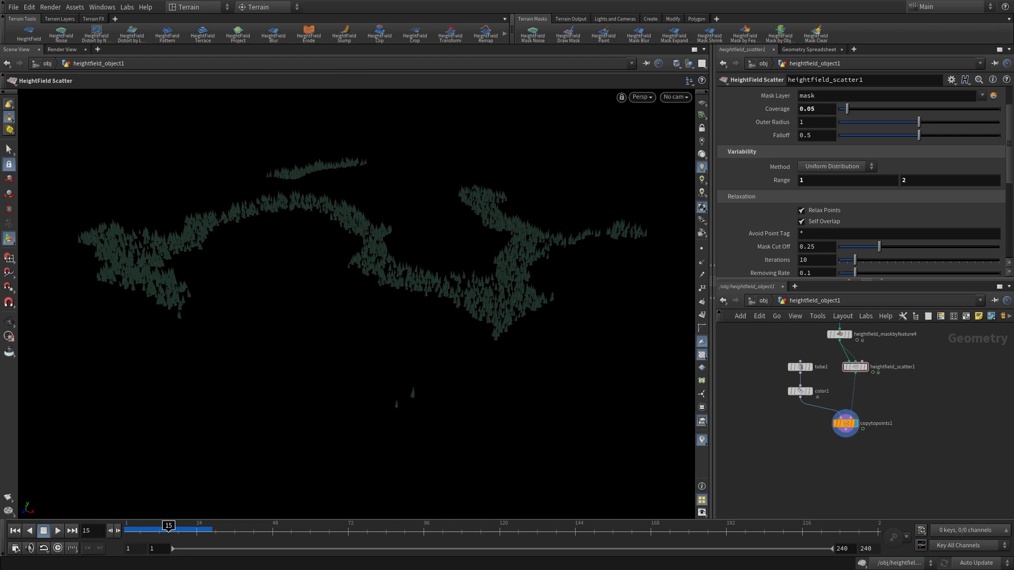
mouse_move(862, 494)
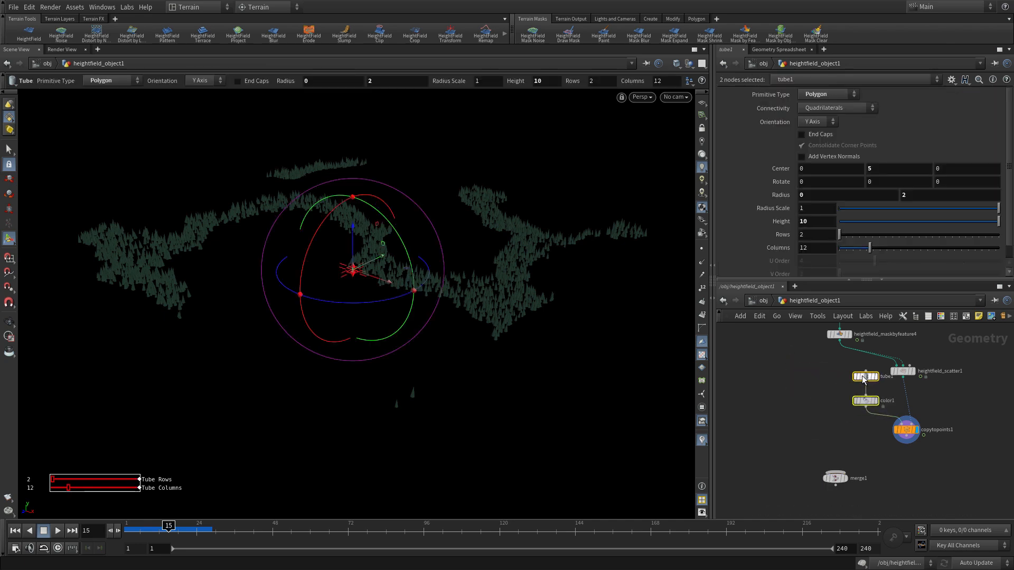
Step: Merge the terrain with copytopoints1 and add a Layer Clear removing the mask
left_click(865, 377)
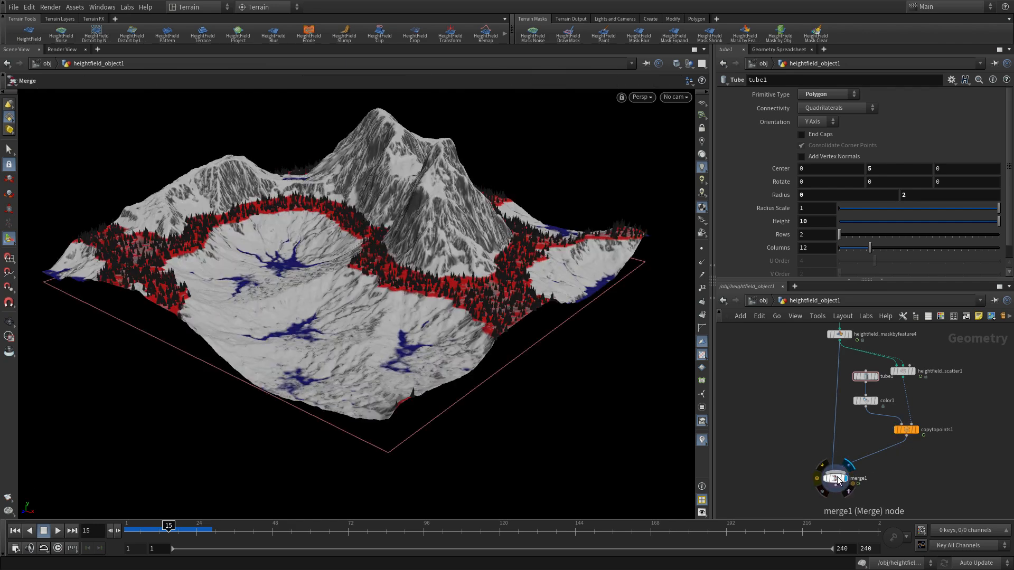
key("tab")
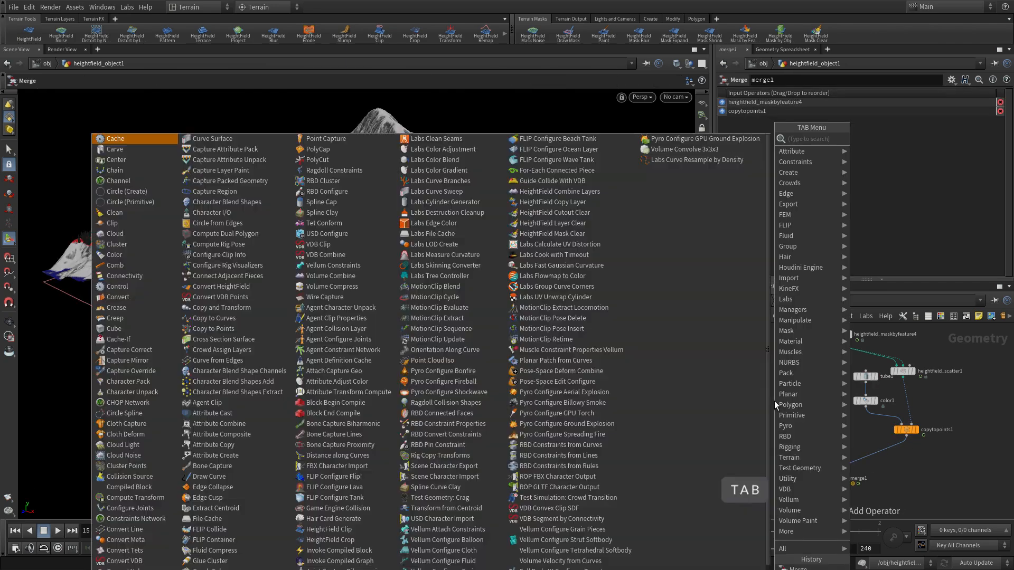
key("Escape")
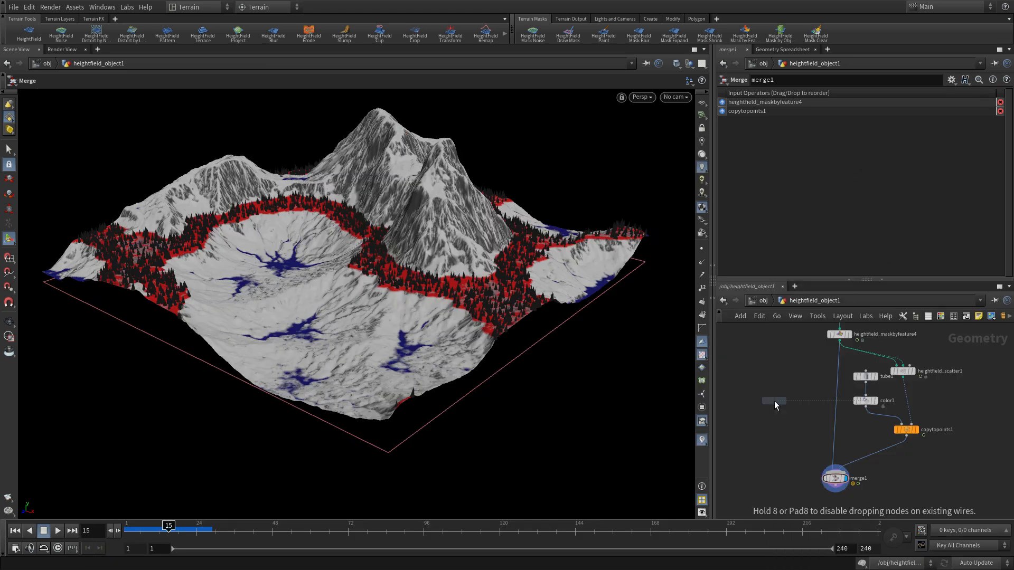
left_click(835, 397)
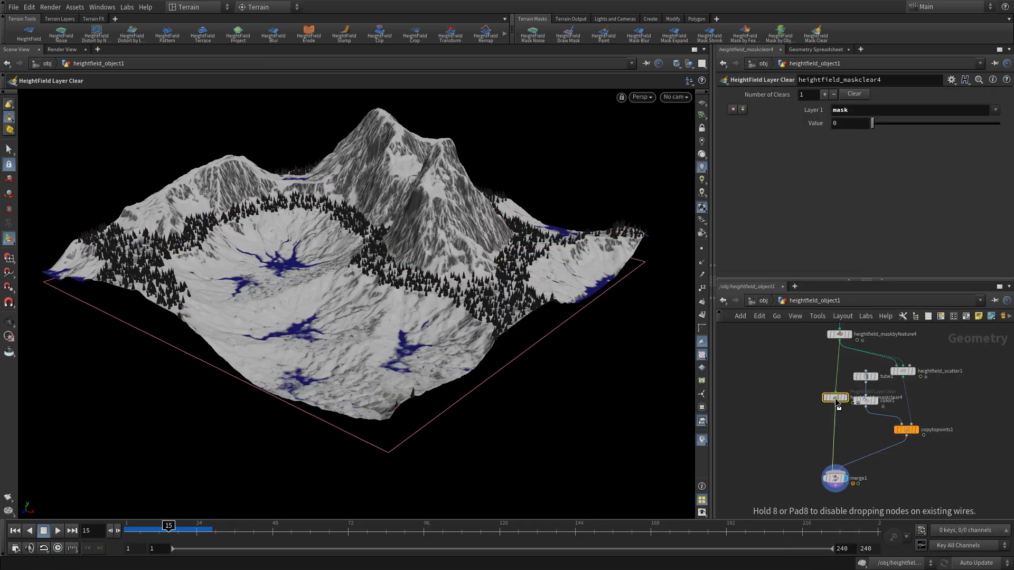